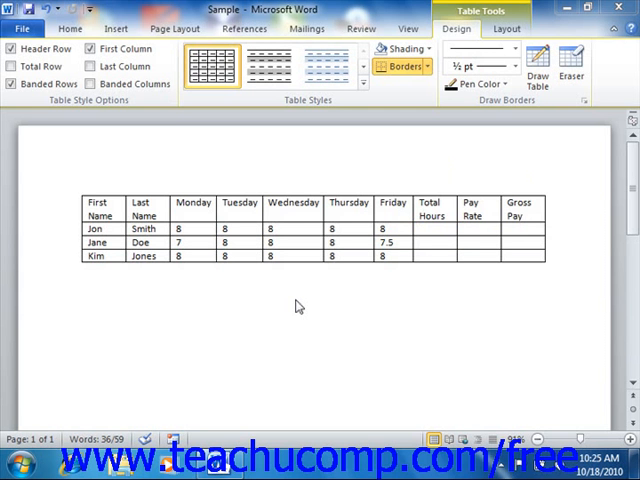
mouse_move(304, 304)
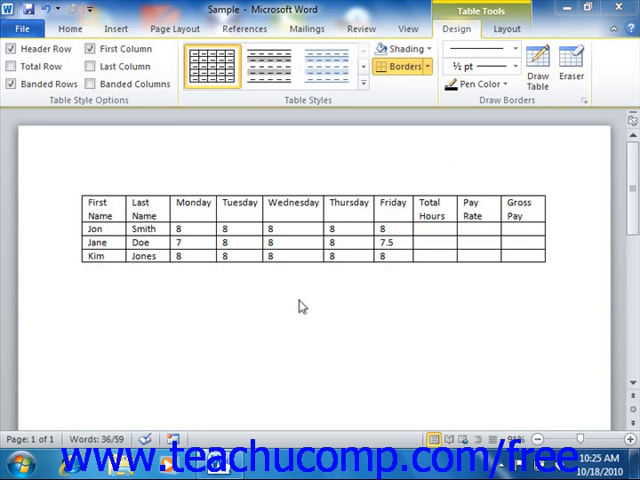
mouse_move(204, 228)
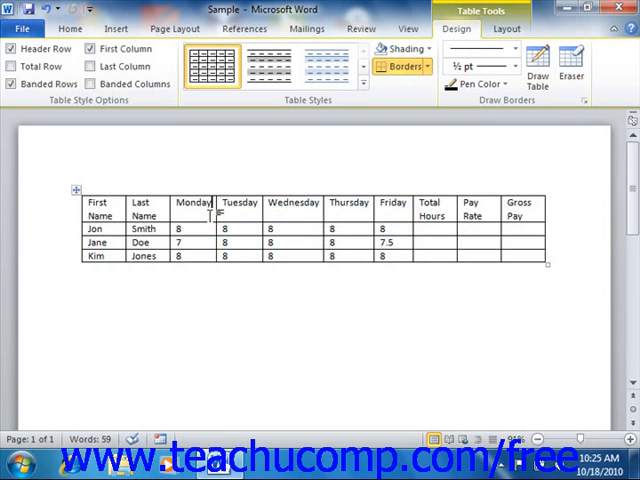
mouse_move(516, 28)
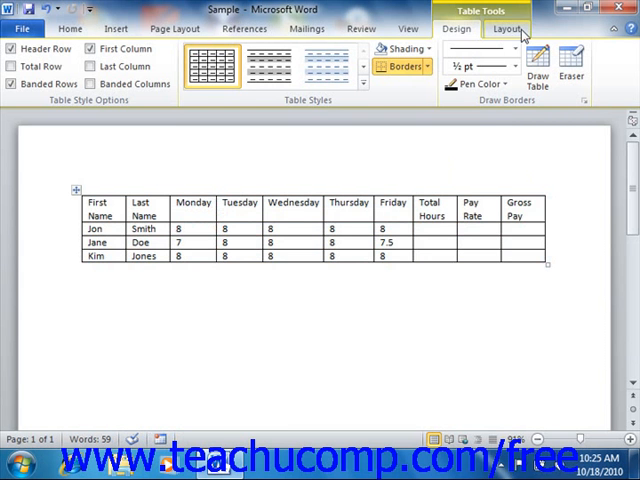
Show the Table Tools Layout commands for the timesheet table to reach Sort.
left_click(504, 28)
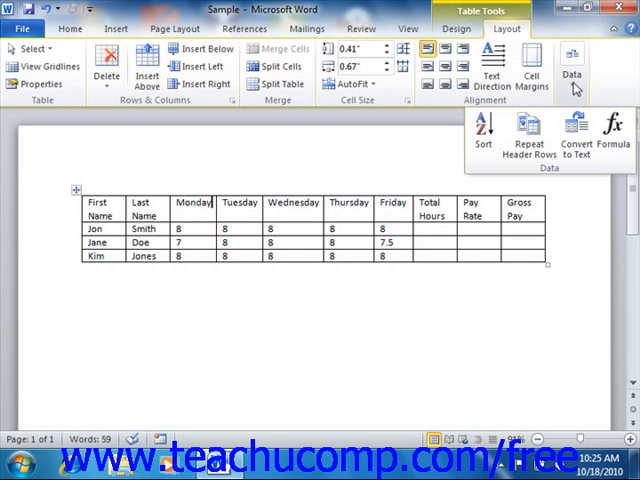
mouse_move(484, 130)
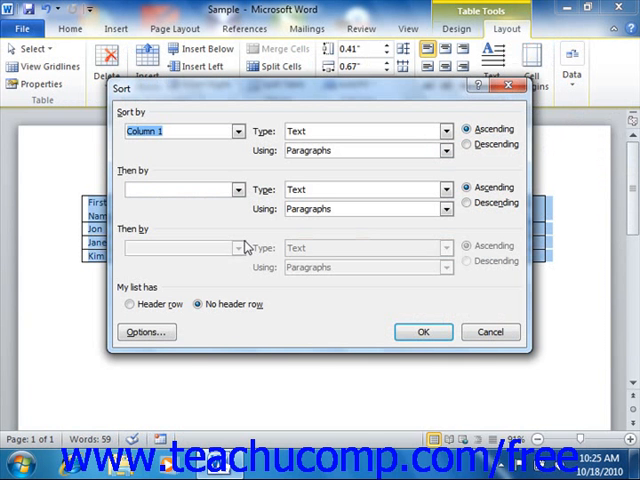
mouse_move(244, 246)
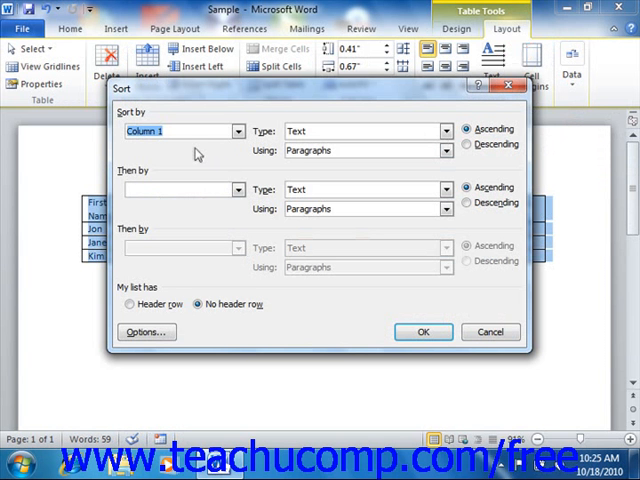
mouse_move(196, 156)
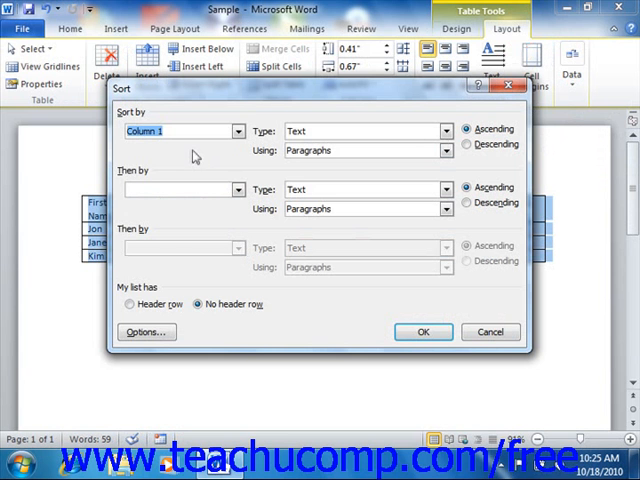
mouse_move(176, 236)
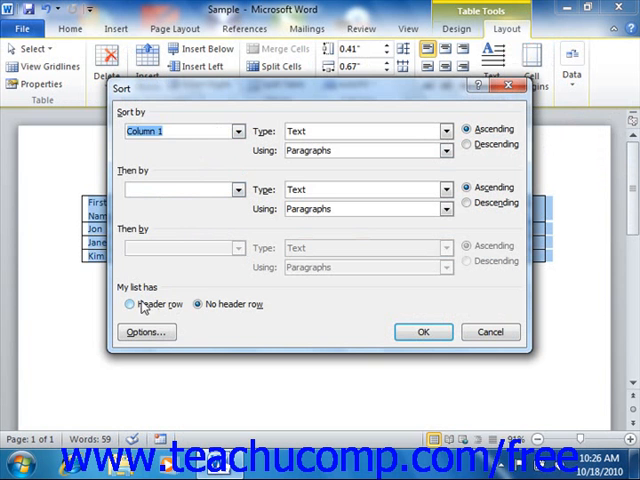
Use Header row so columns list by name, keeping Paragraphs as the sort unit.
left_click(128, 304)
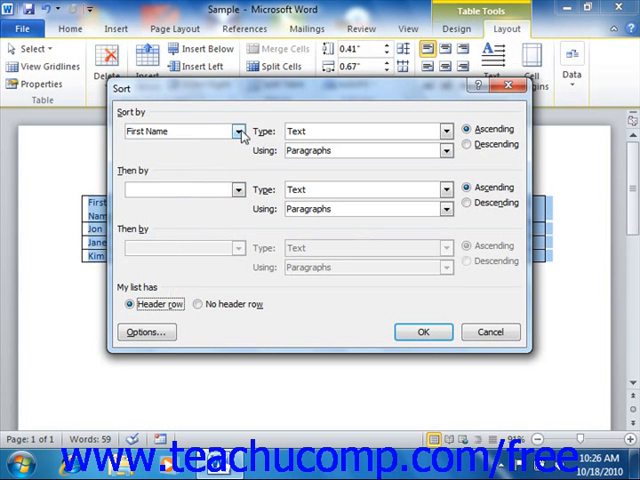
left_click(240, 132)
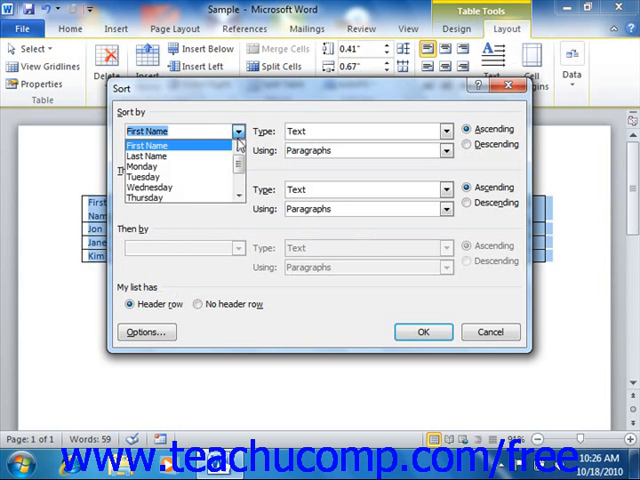
mouse_move(210, 152)
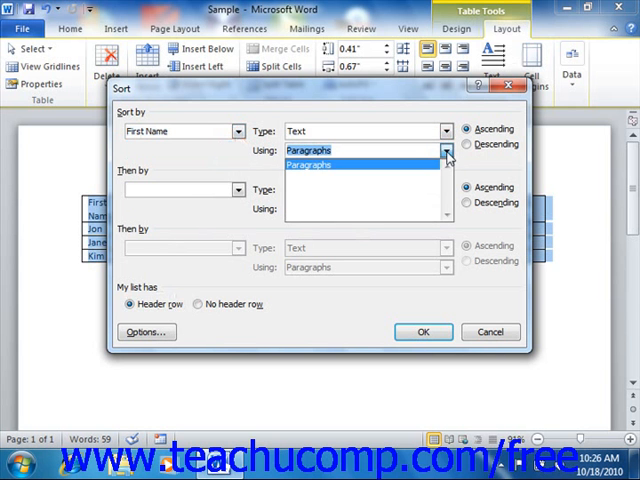
left_click(448, 150)
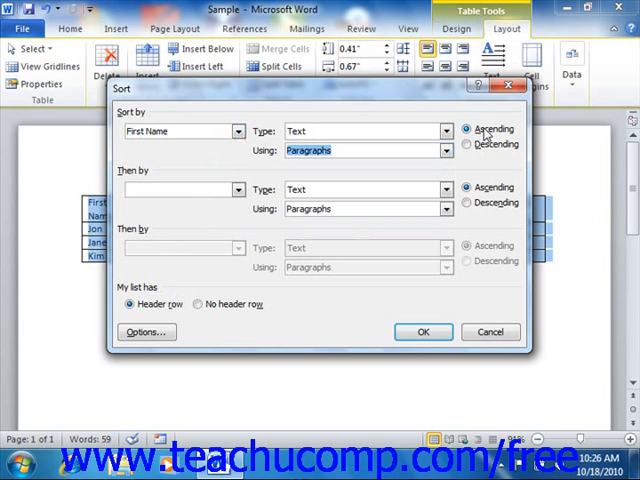
mouse_move(204, 232)
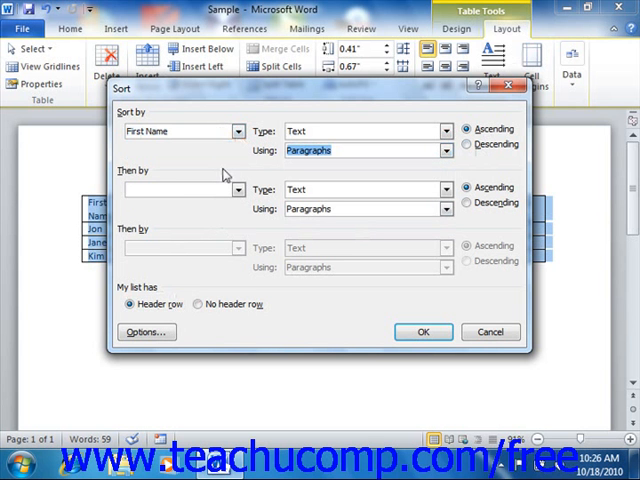
mouse_move(222, 170)
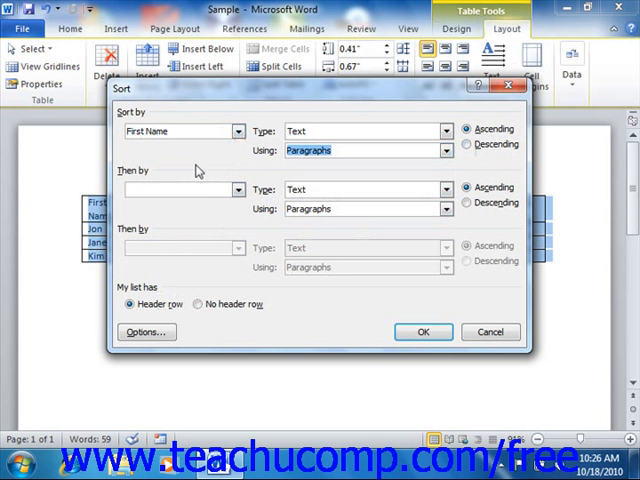
mouse_move(248, 172)
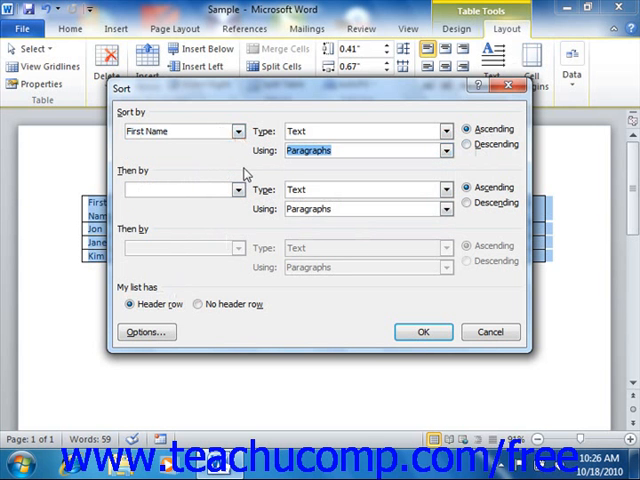
Sort by Last Name then First Name, ascending, giving Doe, Jones, Smith.
left_click(180, 132)
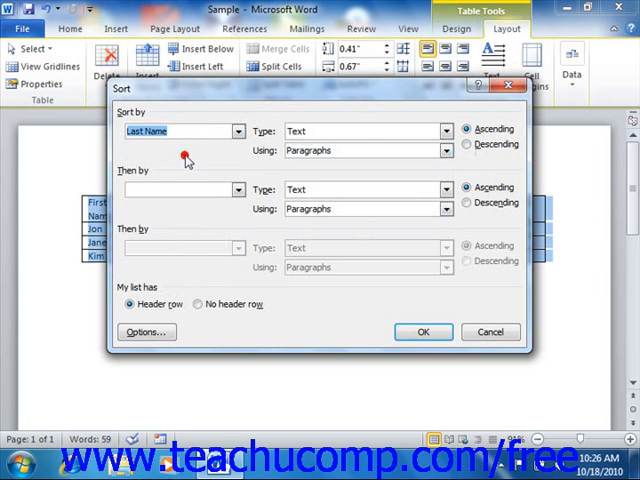
mouse_move(228, 204)
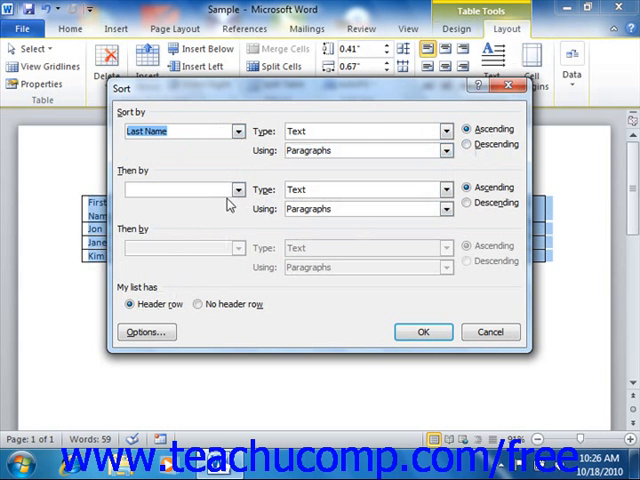
left_click(178, 188)
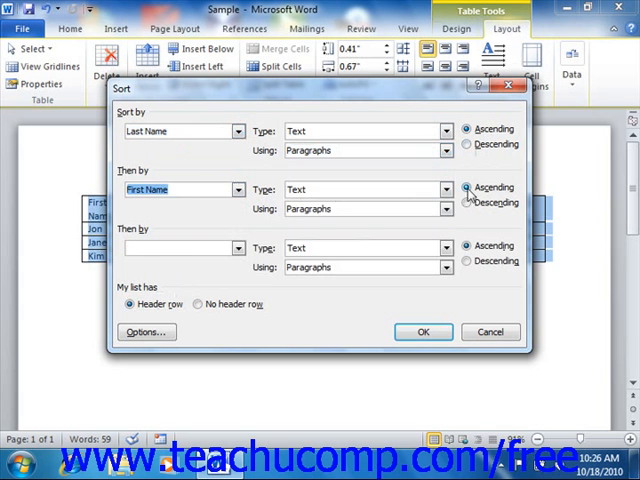
left_click(360, 188)
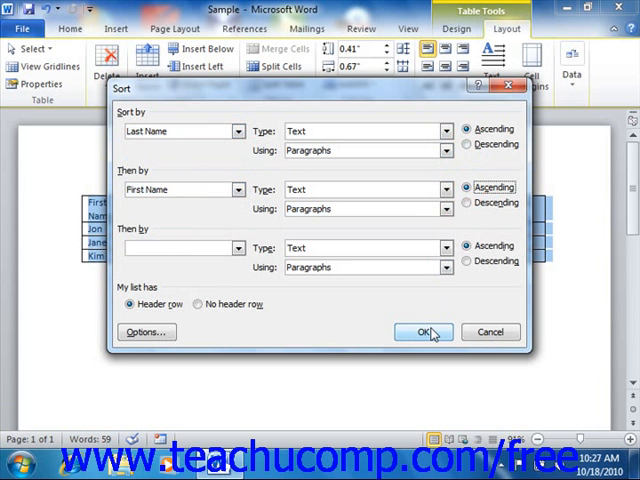
mouse_move(432, 330)
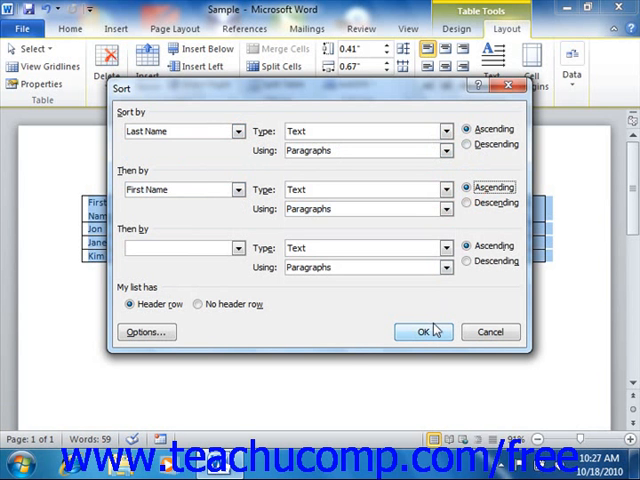
left_click(420, 332)
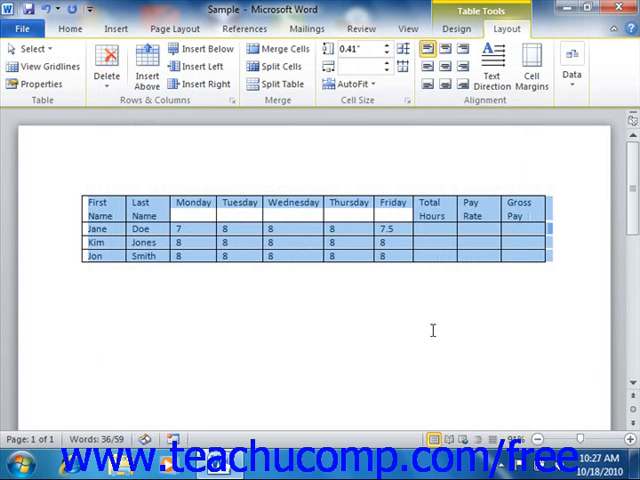